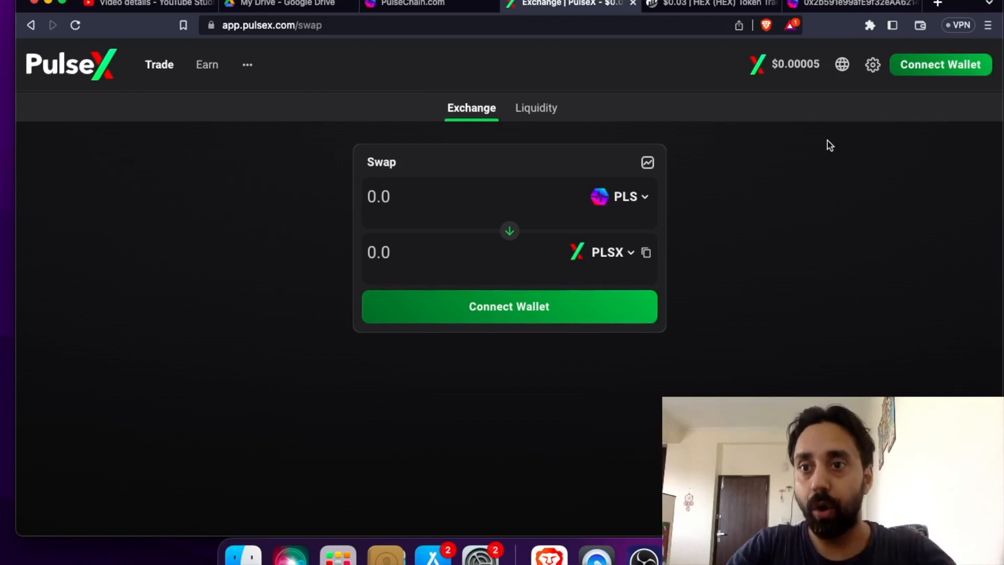
# Open the MetaMask wallet from the browser extensions list.
pyautogui.click(870, 26)
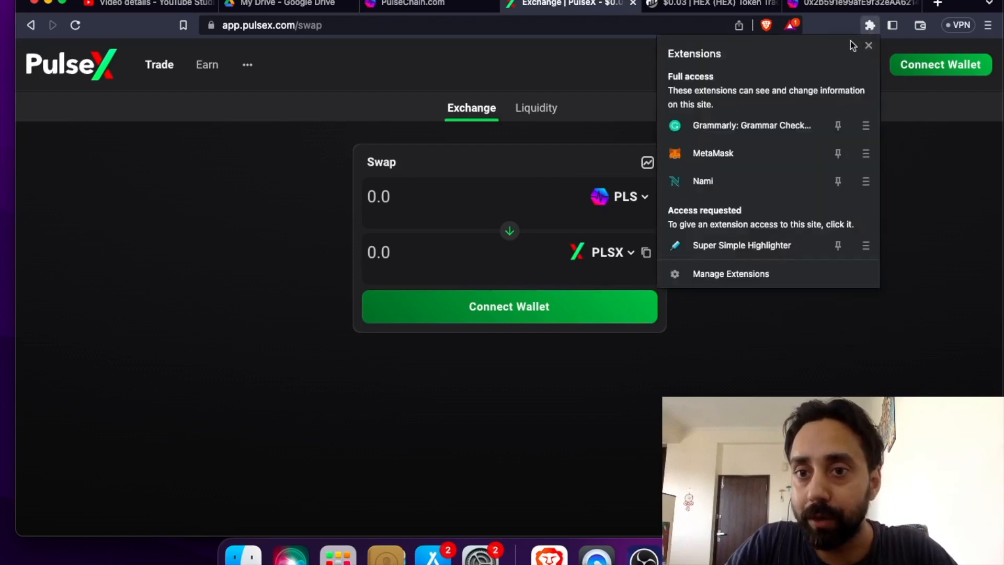
pyautogui.click(870, 45)
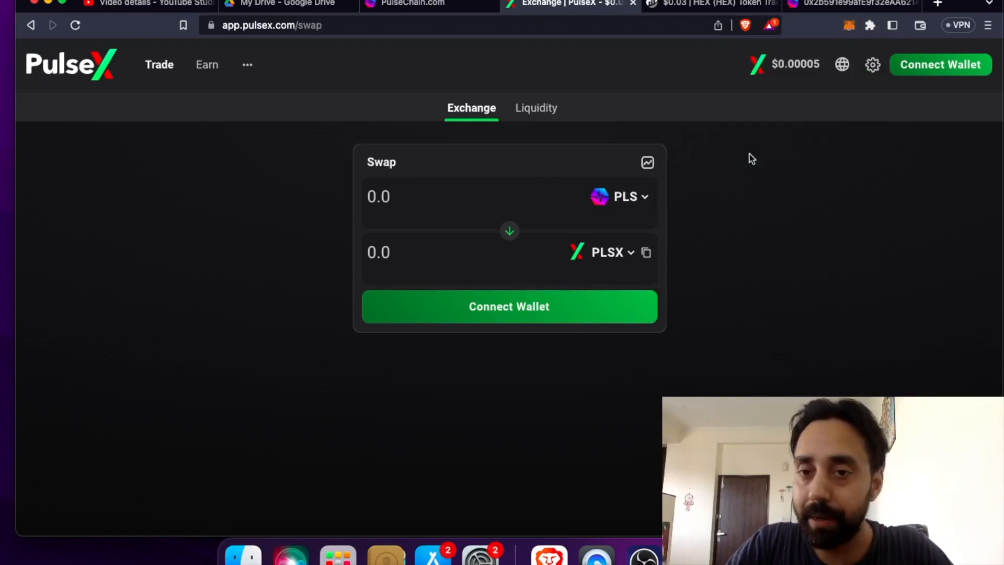
pyautogui.moveTo(736, 183)
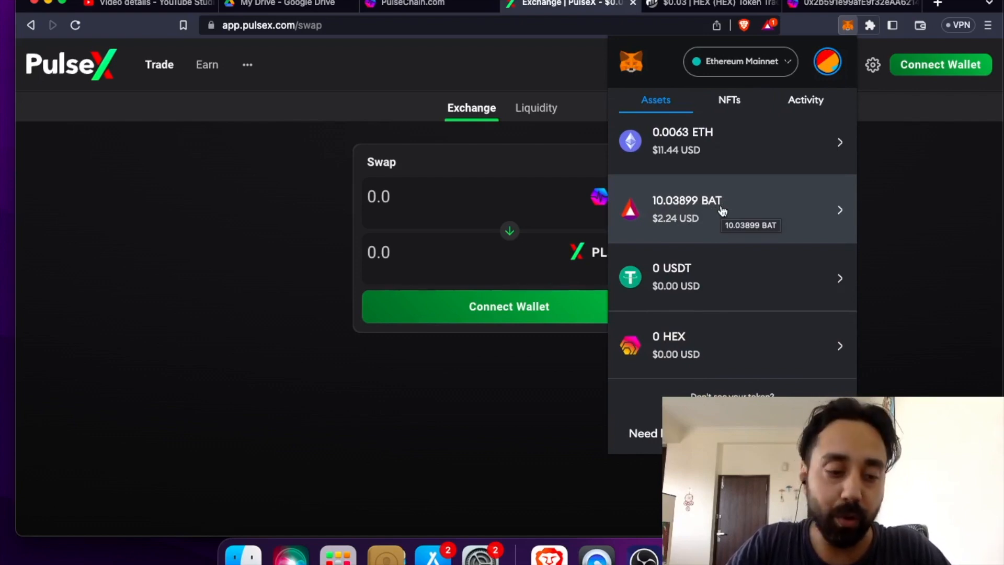
pyautogui.moveTo(742, 345)
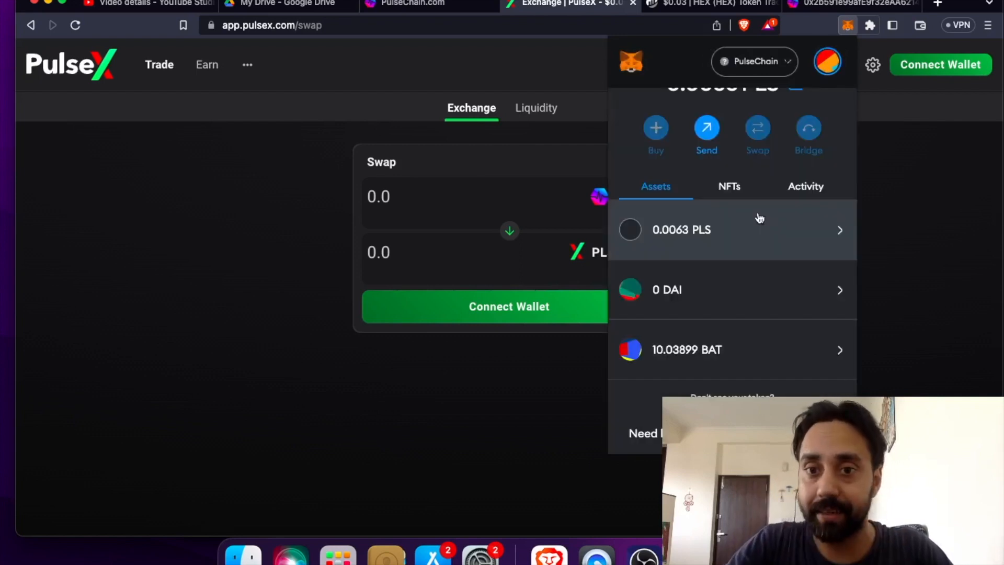
pyautogui.moveTo(733, 225)
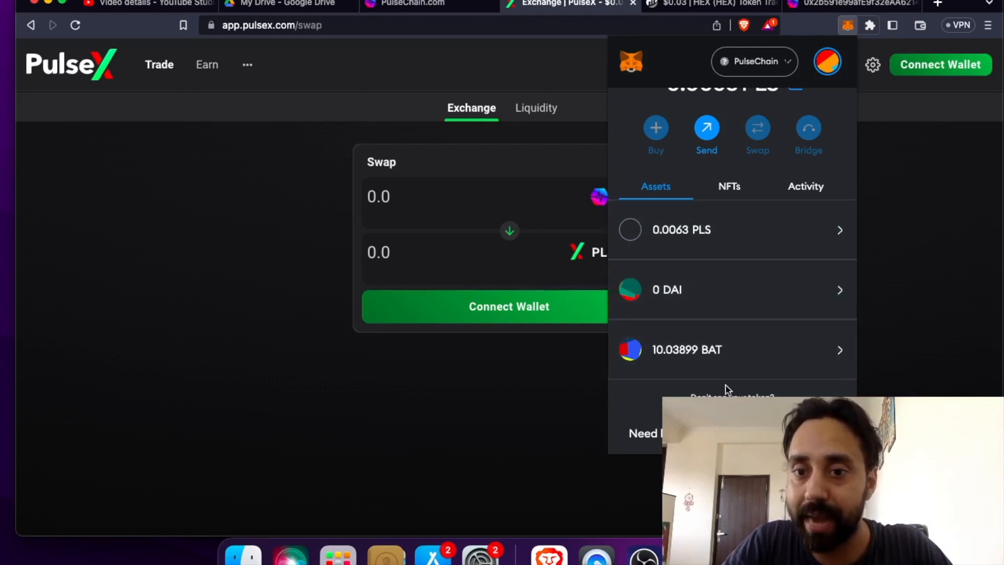
# Switch MetaMask to Ethereum Mainnet and select the HEX token's contract address in Token details.
pyautogui.click(754, 62)
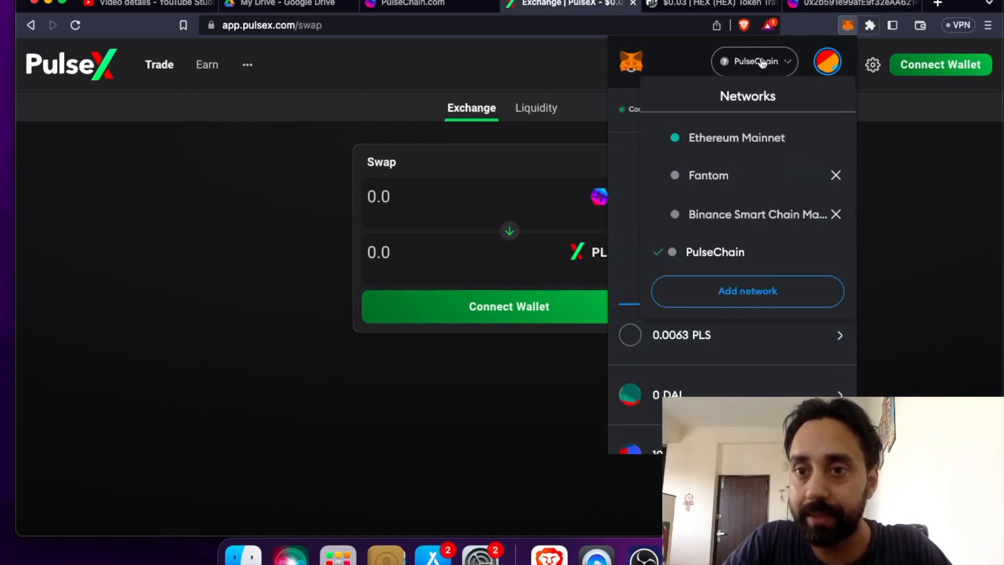
pyautogui.moveTo(742, 139)
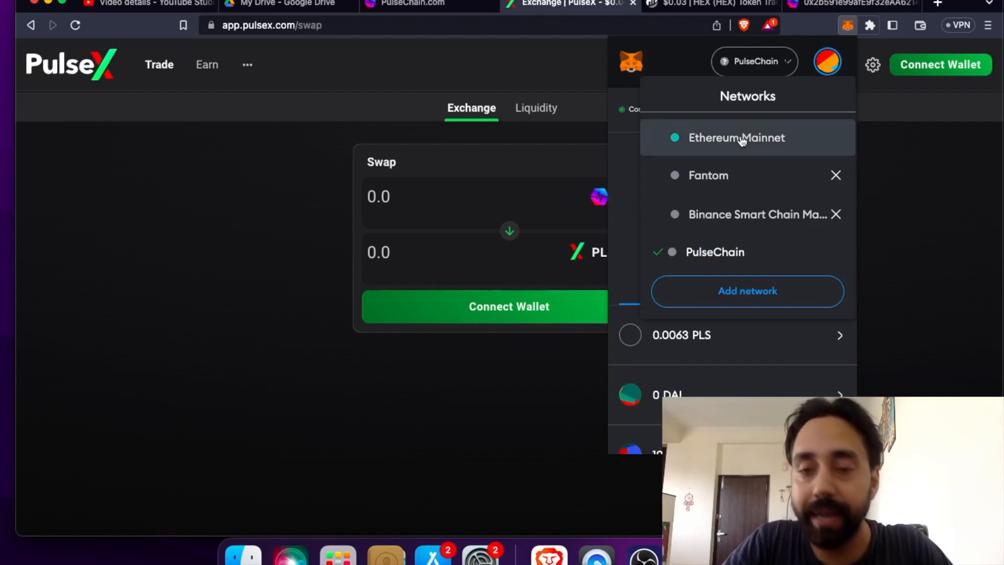
pyautogui.click(736, 137)
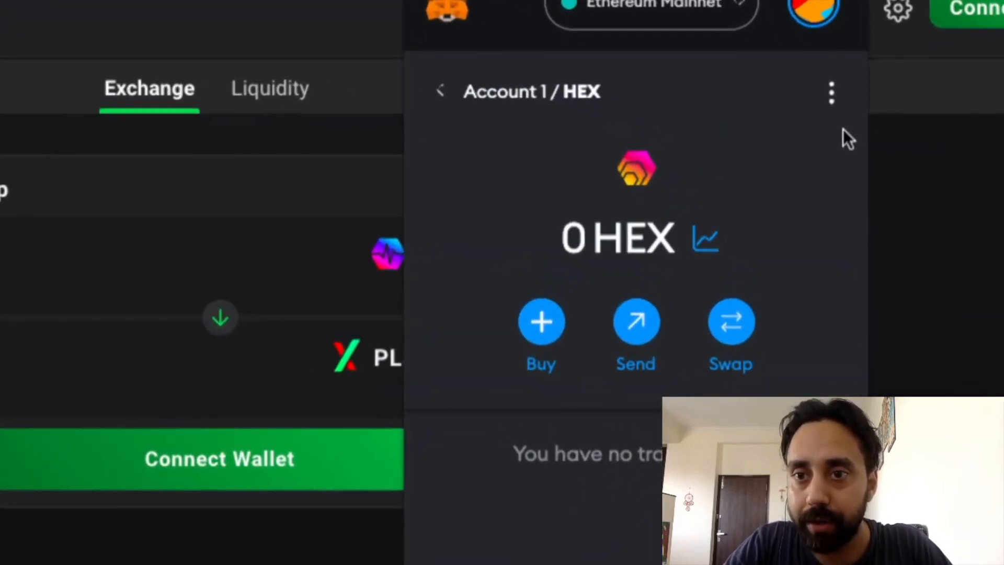
pyautogui.click(831, 92)
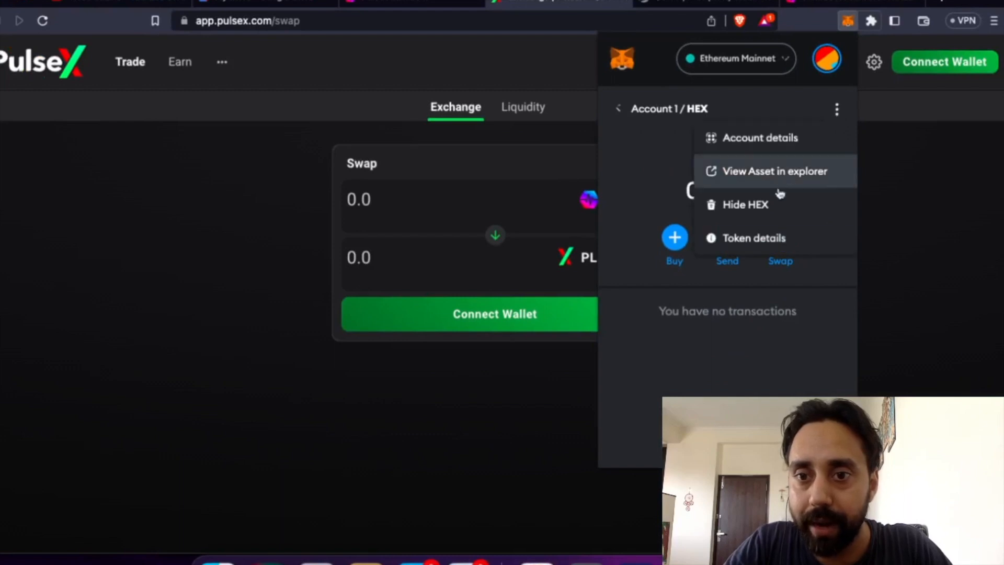
pyautogui.click(754, 237)
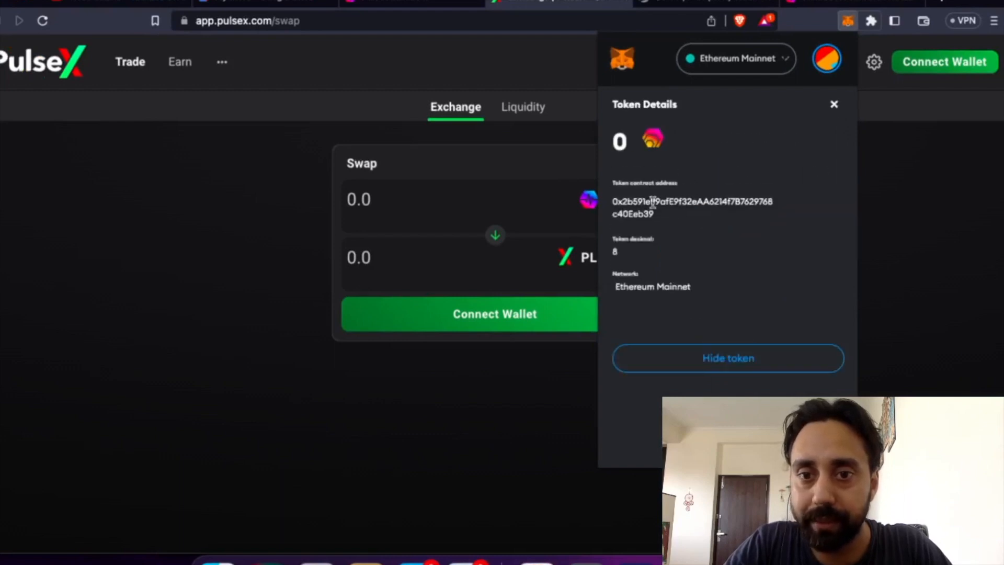
pyautogui.doubleClick(692, 201)
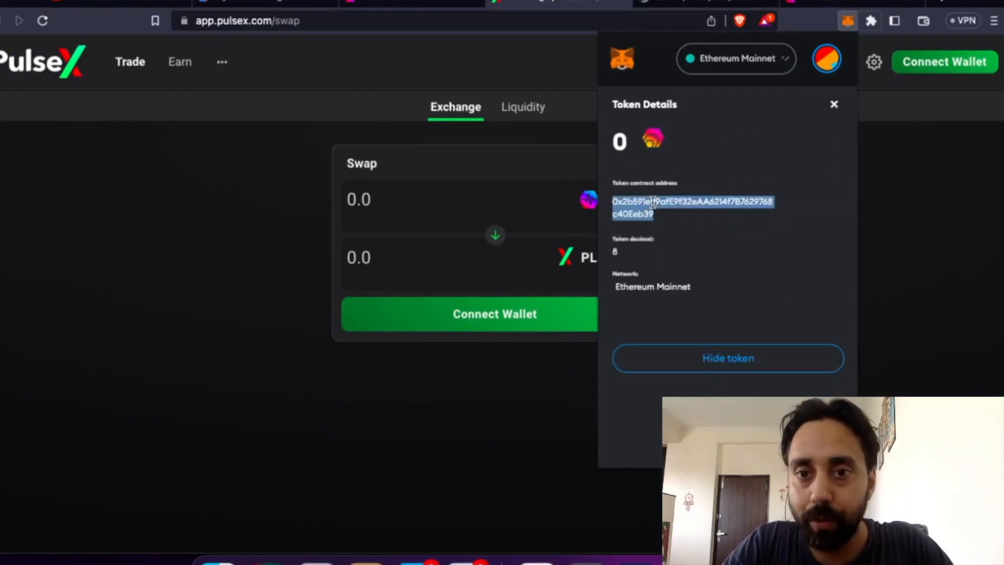
# Close MetaMask, connect it to PulseX, and expand the ••• extra pages menu.
pyautogui.click(834, 103)
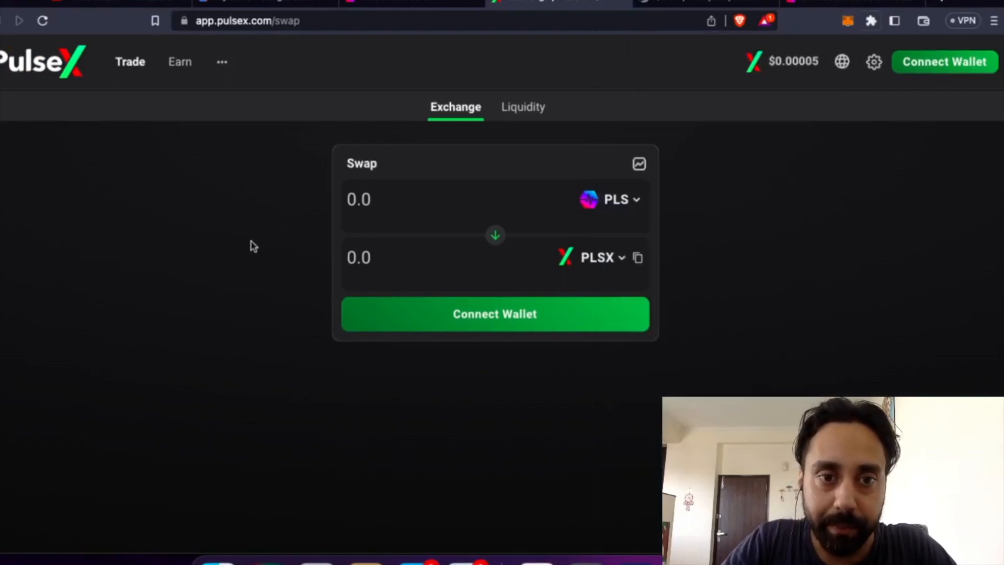
pyautogui.click(944, 62)
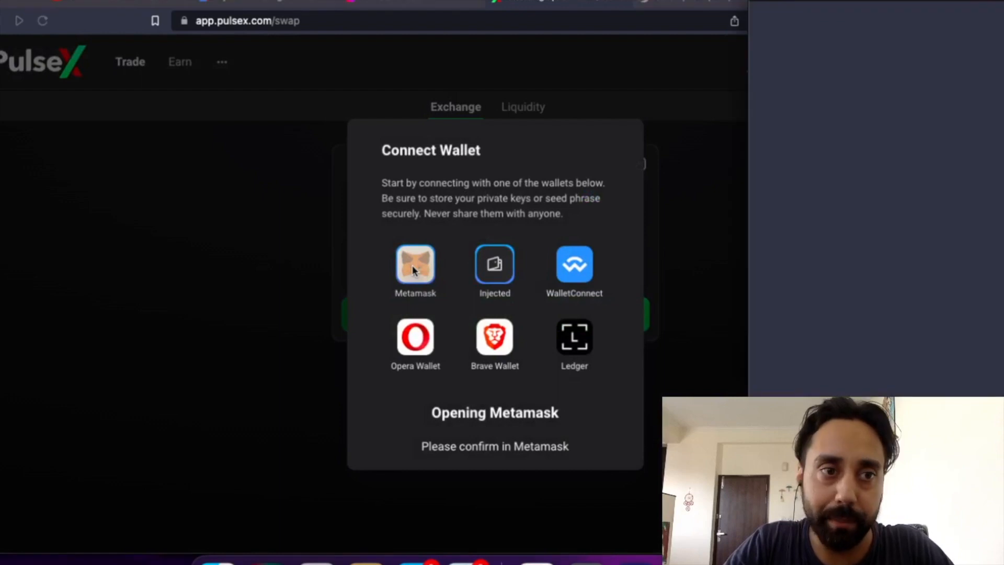
pyautogui.click(415, 264)
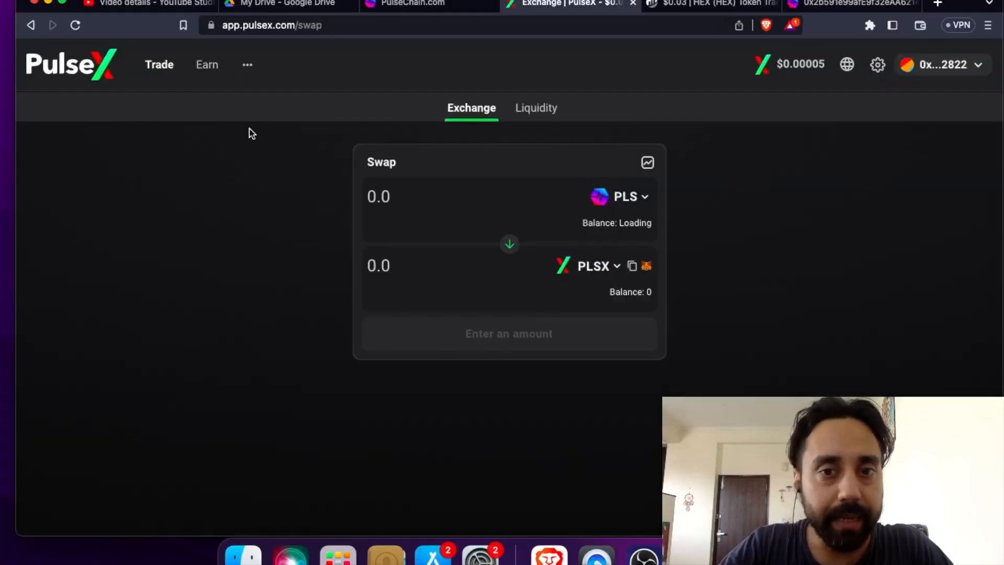
pyautogui.click(248, 63)
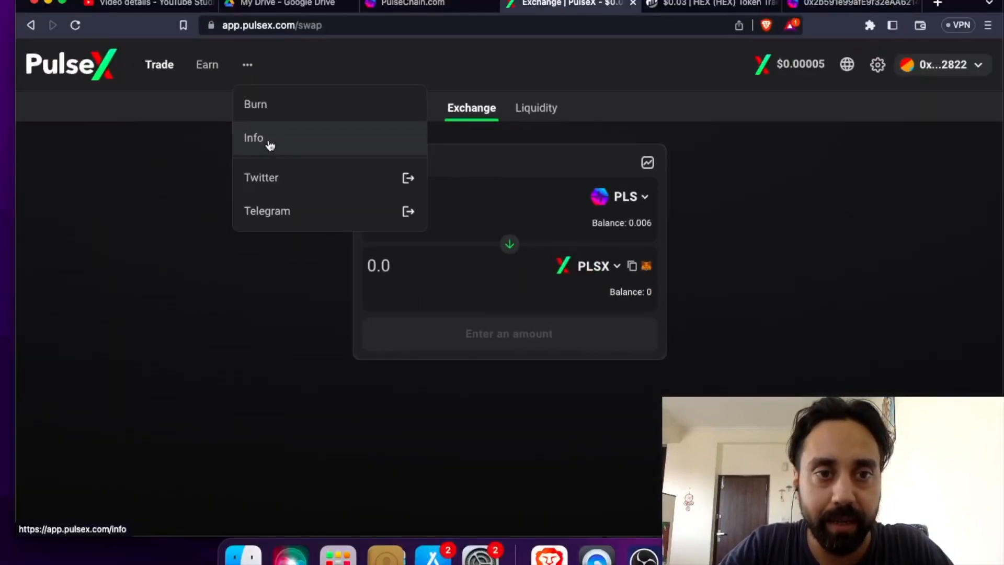
# Search PulseX Info for the HEX contract address and open the HEX (HEX) token page.
pyautogui.click(253, 138)
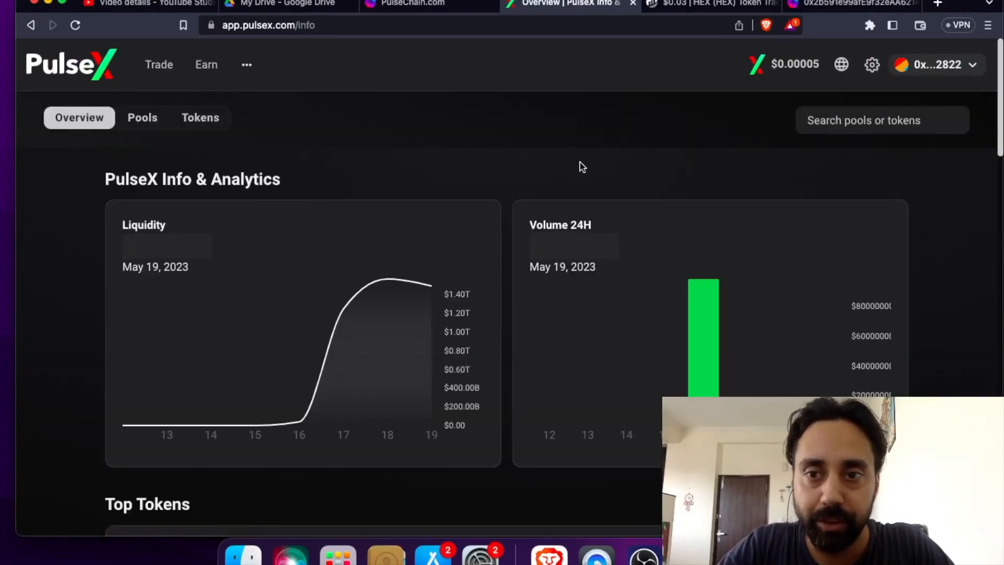
pyautogui.click(882, 119)
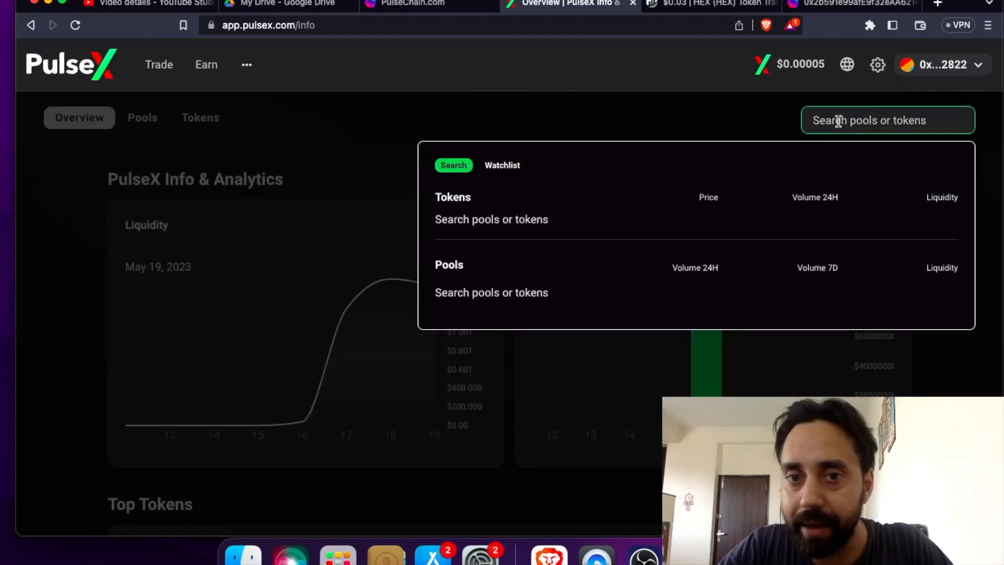
pyautogui.write('AA6114f7B7629768c40Eeb39')
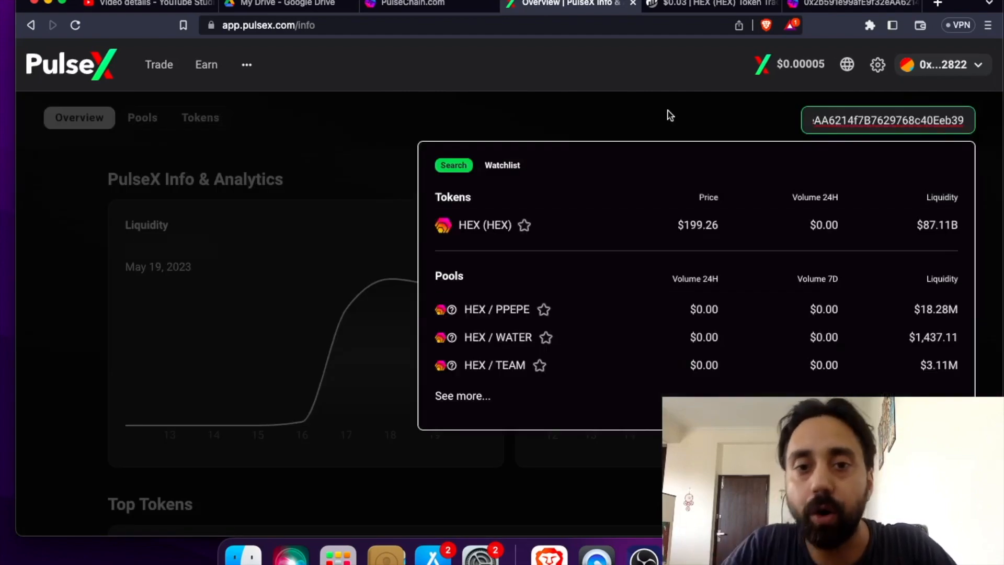
pyautogui.moveTo(523, 195)
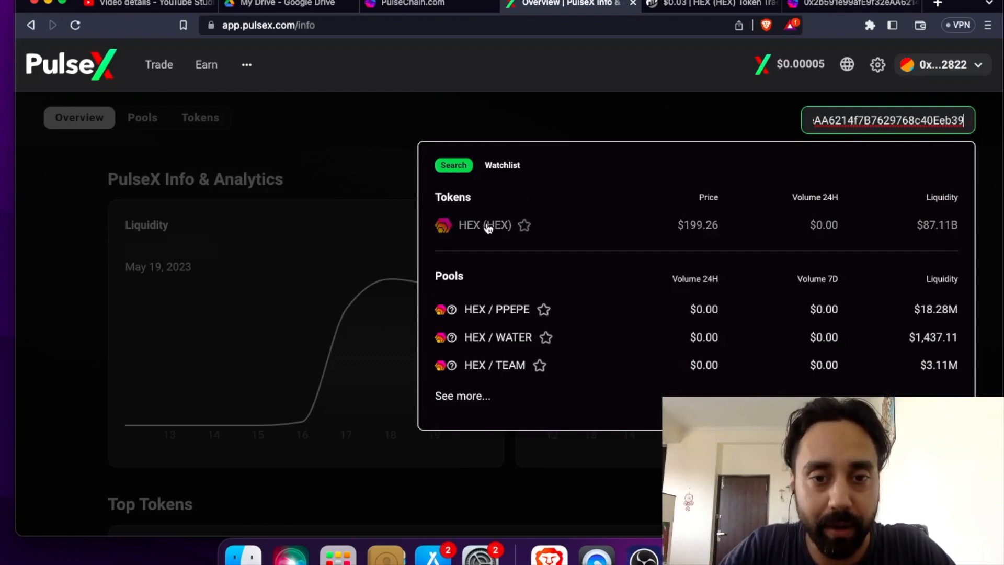
pyautogui.click(484, 224)
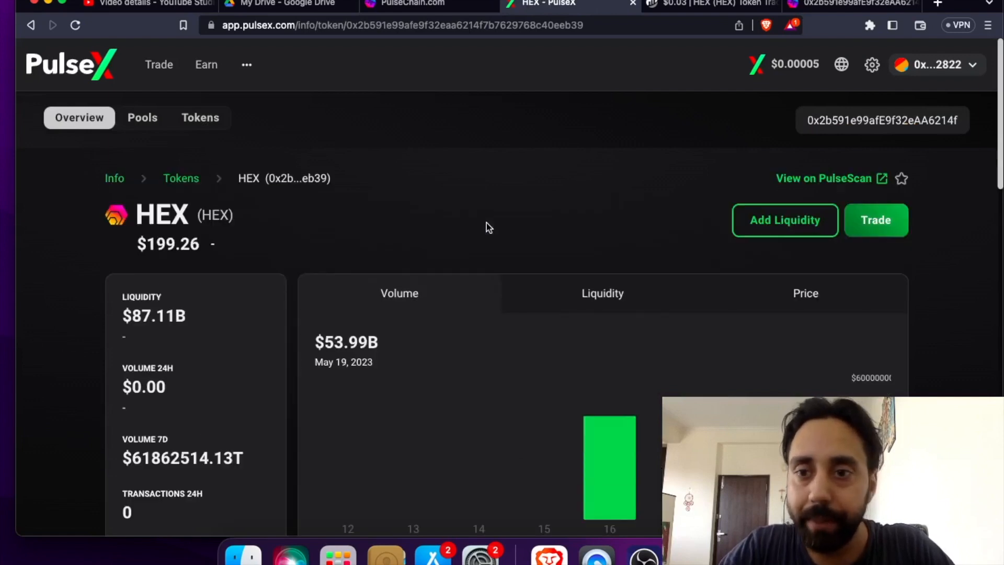
pyautogui.moveTo(876, 220)
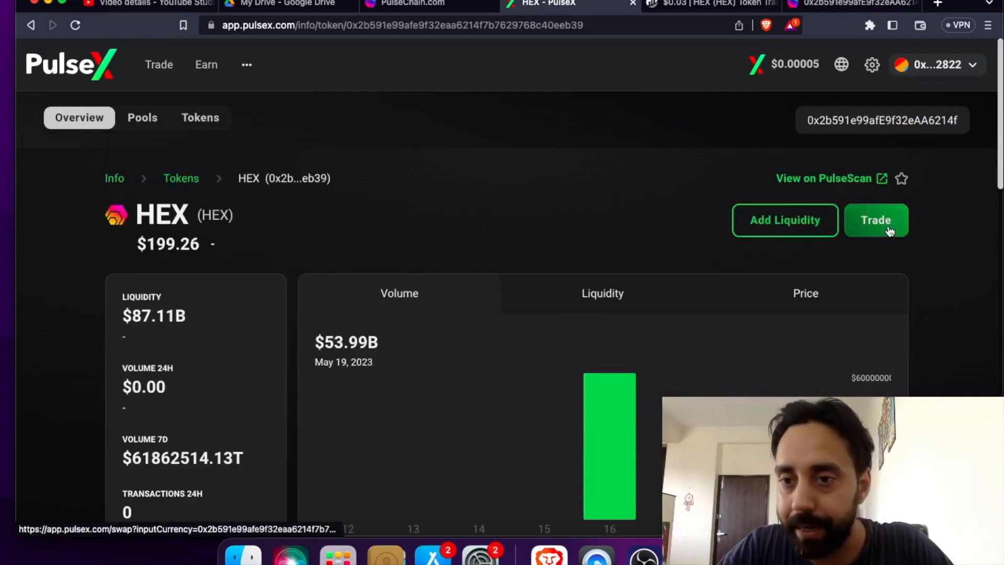
# Open HEX on the swap page and approve MetaMask's prompt to add HEX.
pyautogui.click(876, 220)
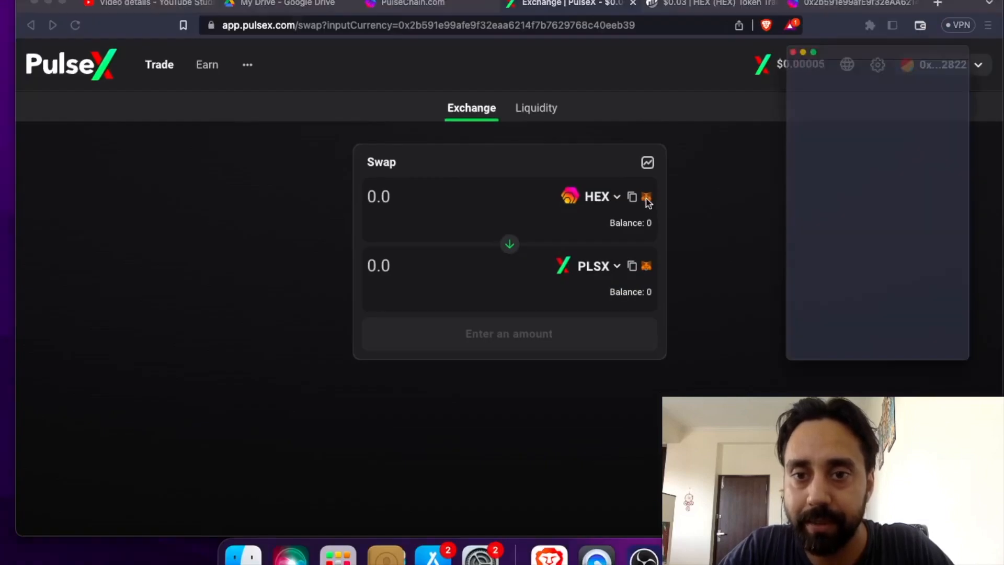
pyautogui.click(647, 197)
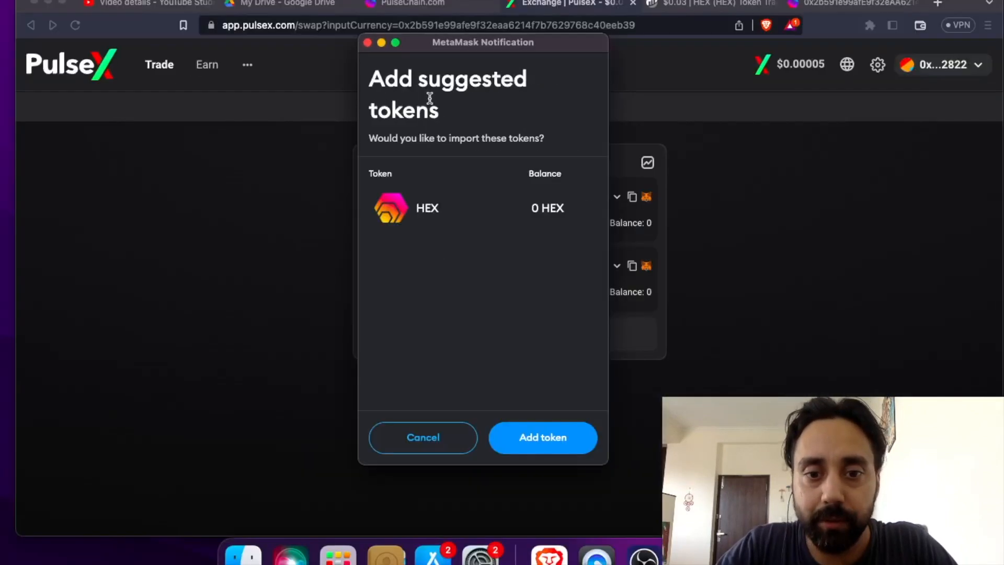
pyautogui.click(543, 437)
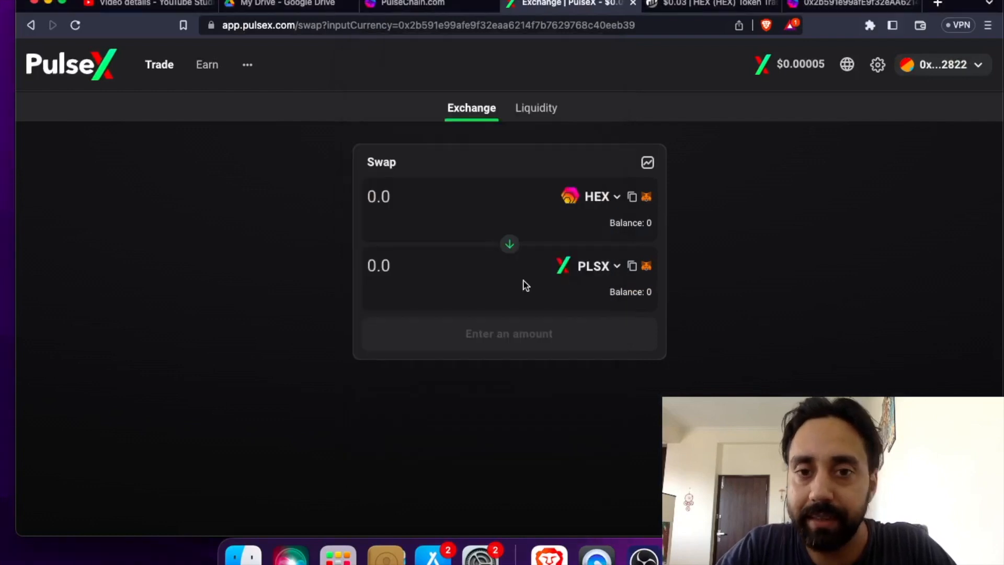
pyautogui.moveTo(864, 39)
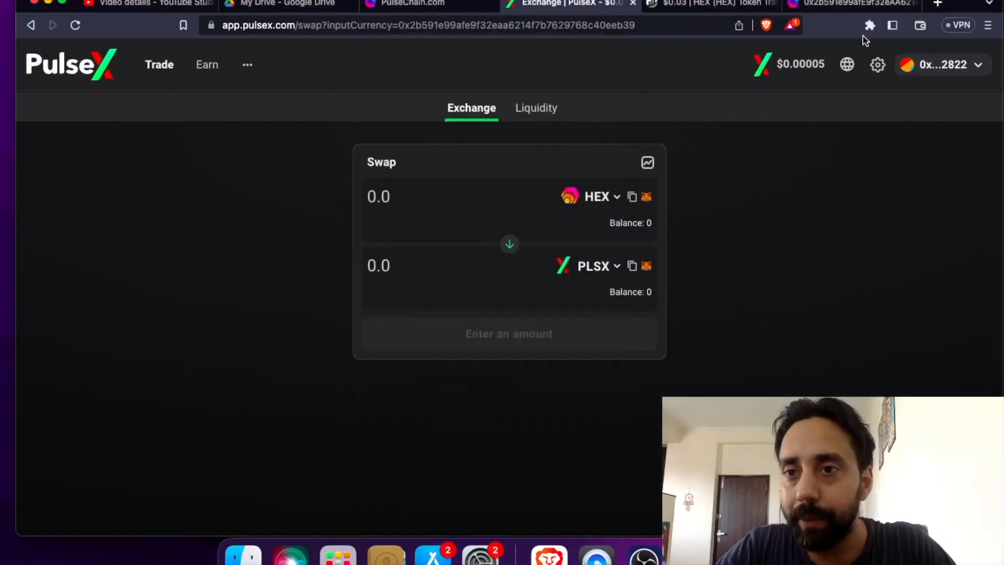
# Open MetaMask and view the 0 HEX asset's details page.
pyautogui.click(869, 25)
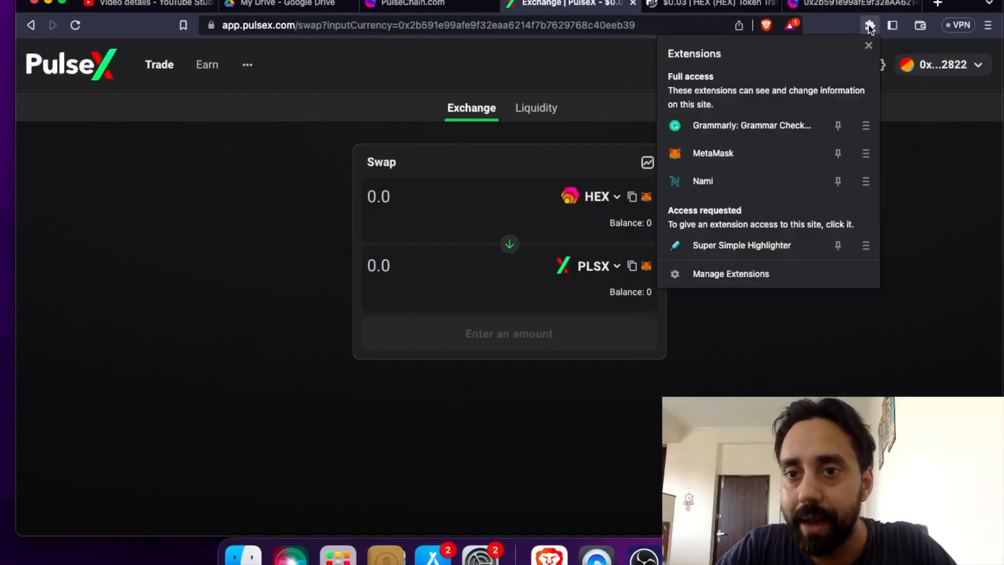
pyautogui.click(870, 26)
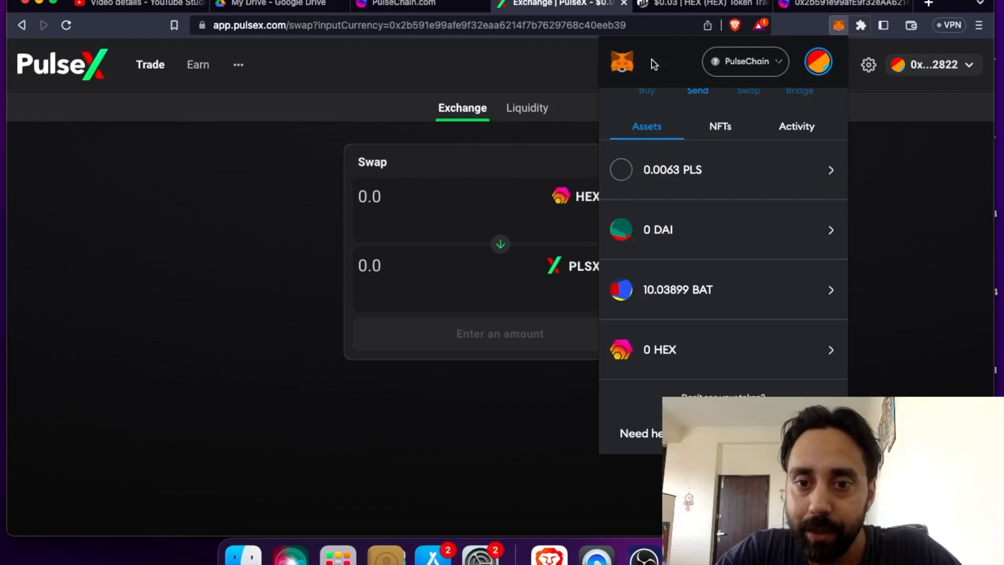
pyautogui.moveTo(701, 349)
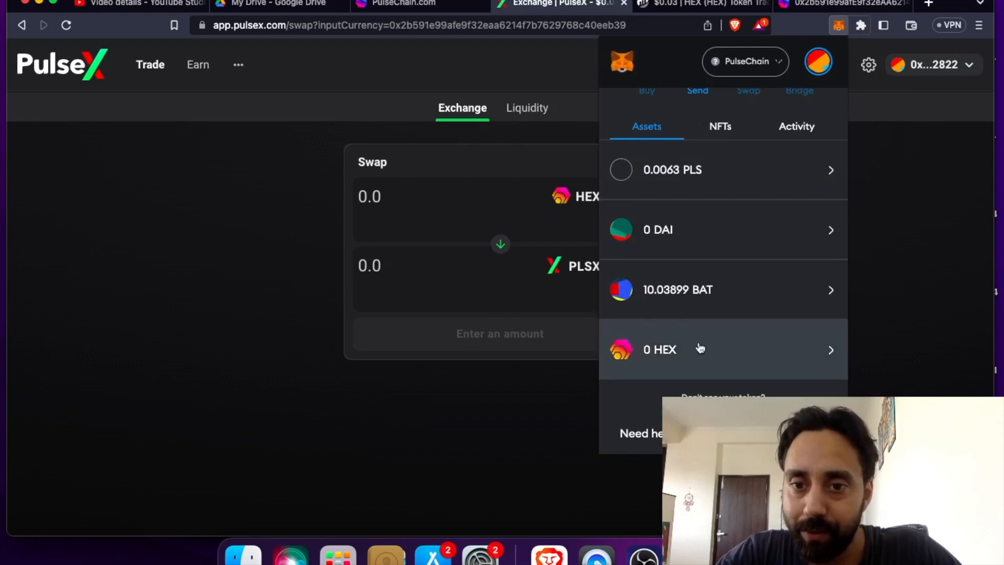
pyautogui.click(659, 348)
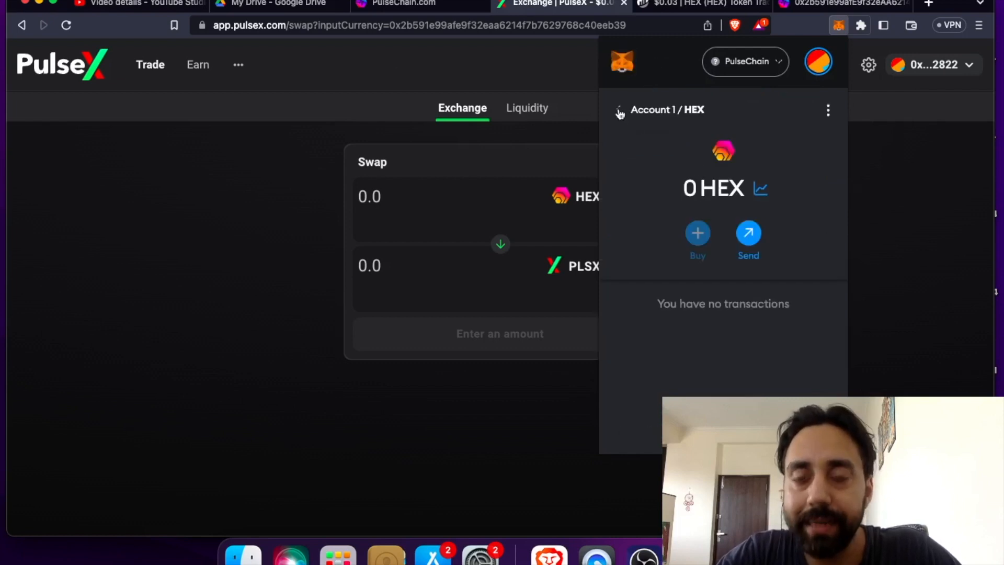